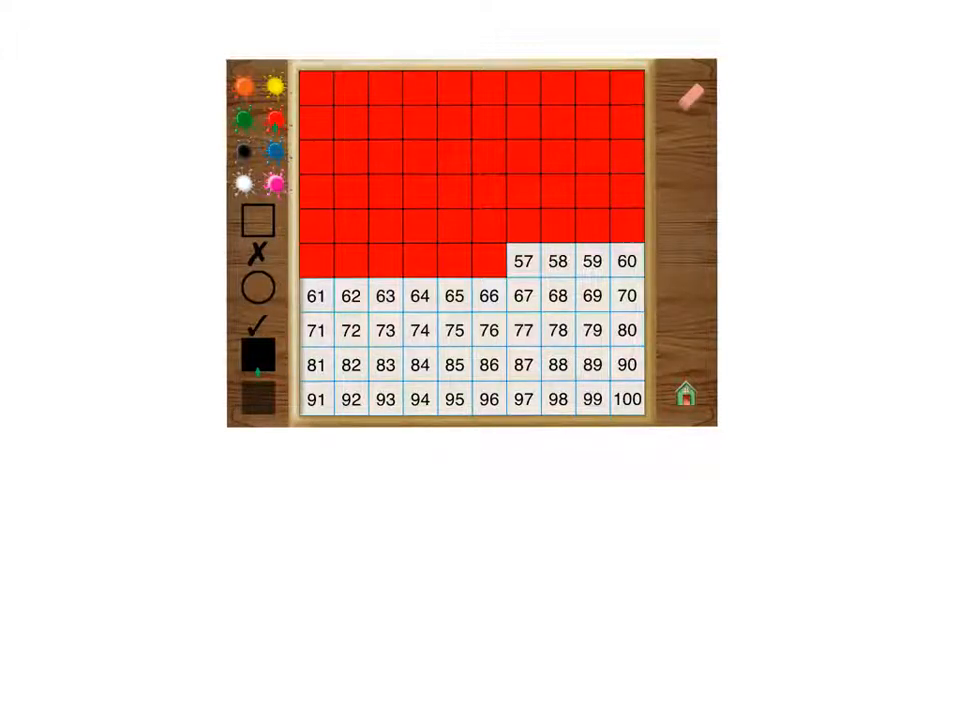
{"action": "mouse_move", "coordinate": [348, 208]}
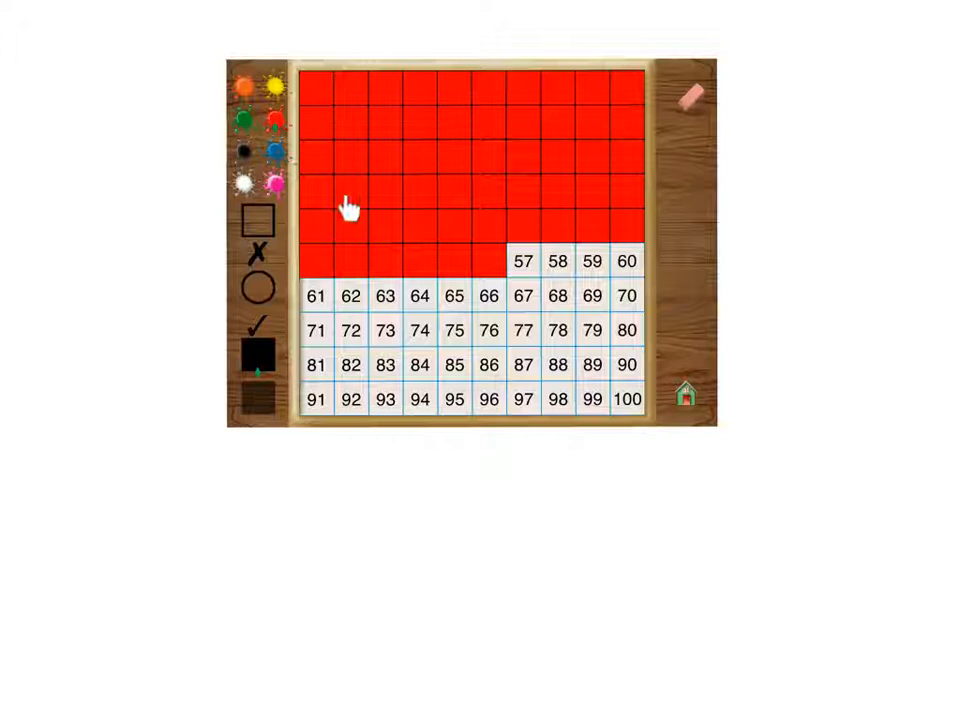
{"action": "mouse_move", "coordinate": [684, 140]}
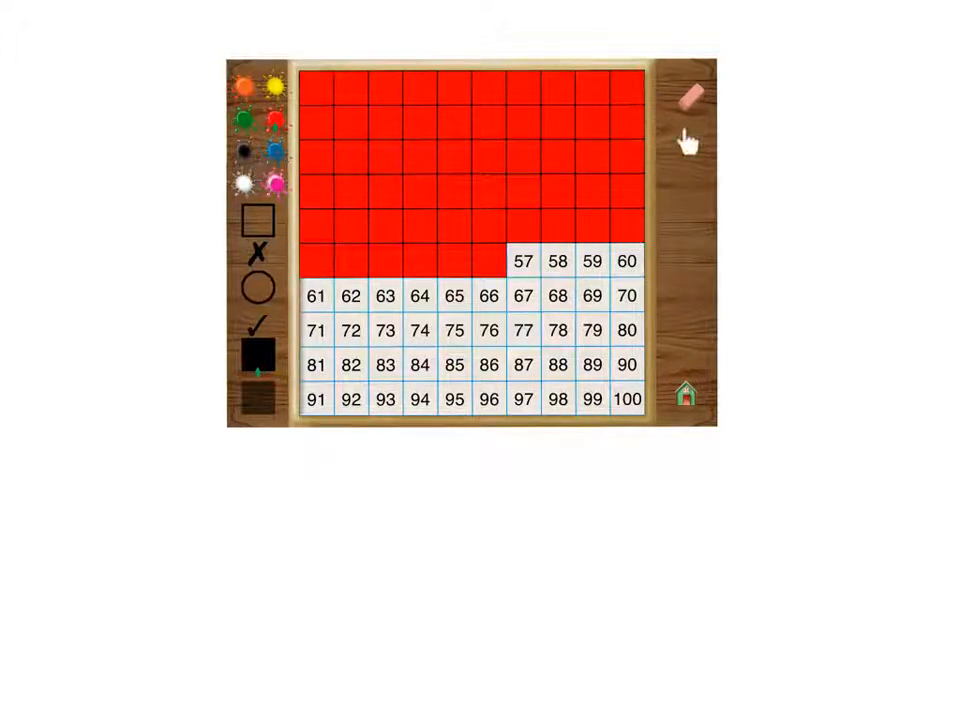
{"action": "mouse_move", "coordinate": [370, 256]}
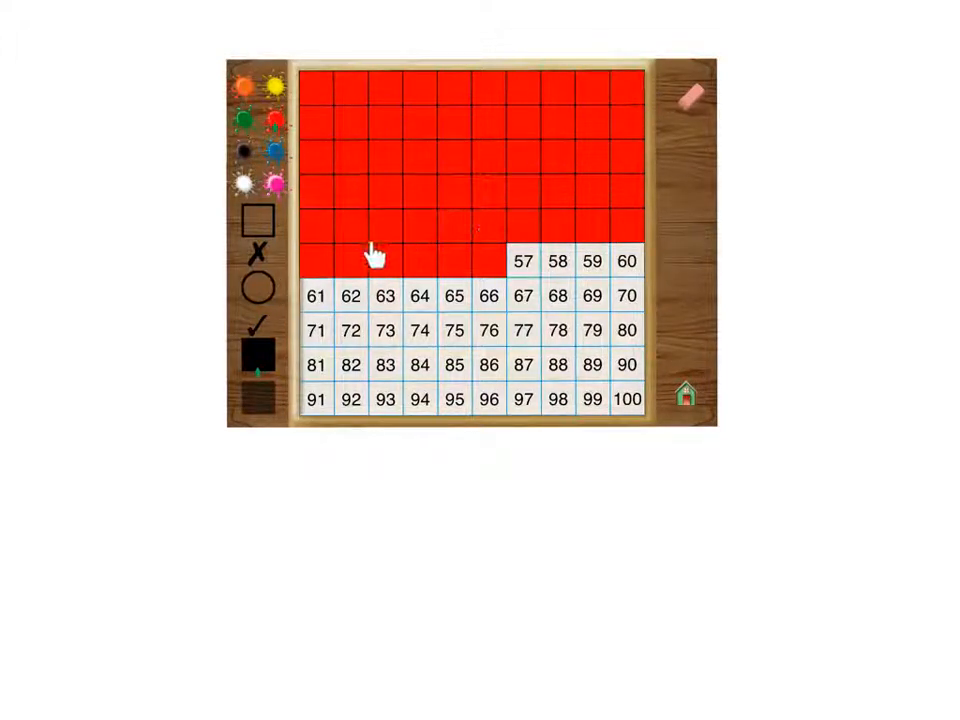
{"action": "mouse_move", "coordinate": [456, 104]}
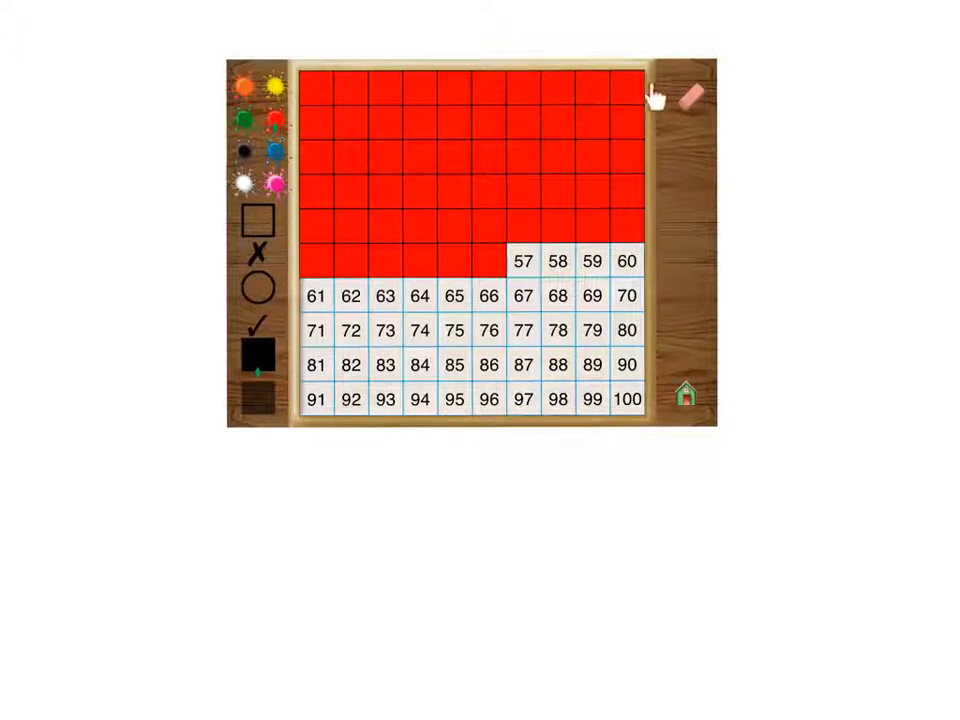
{"action": "mouse_move", "coordinate": [660, 78]}
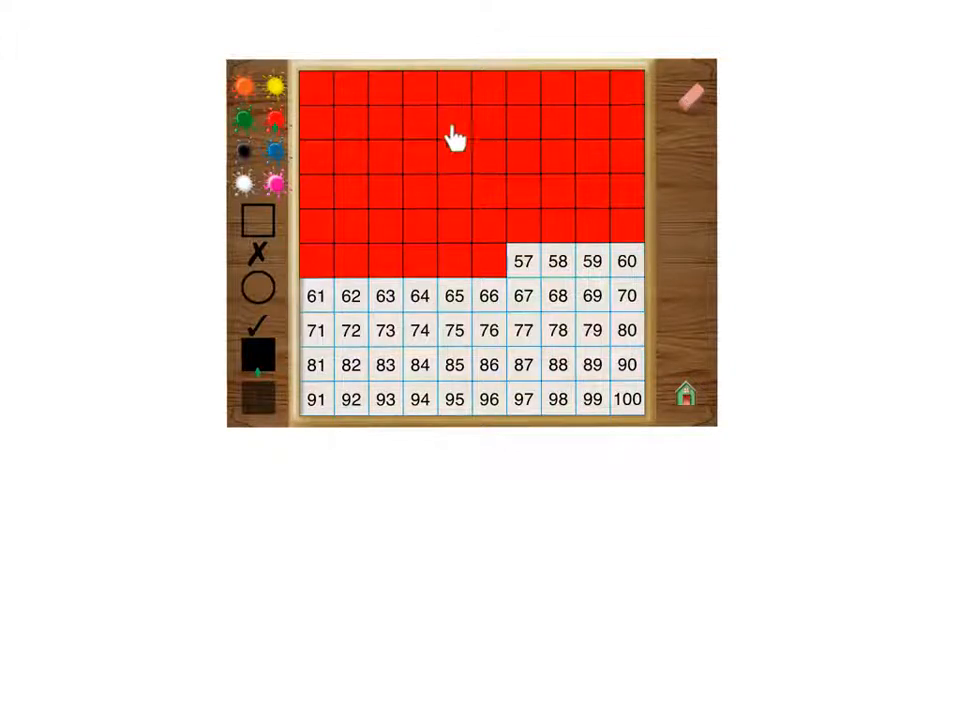
{"action": "mouse_move", "coordinate": [516, 232]}
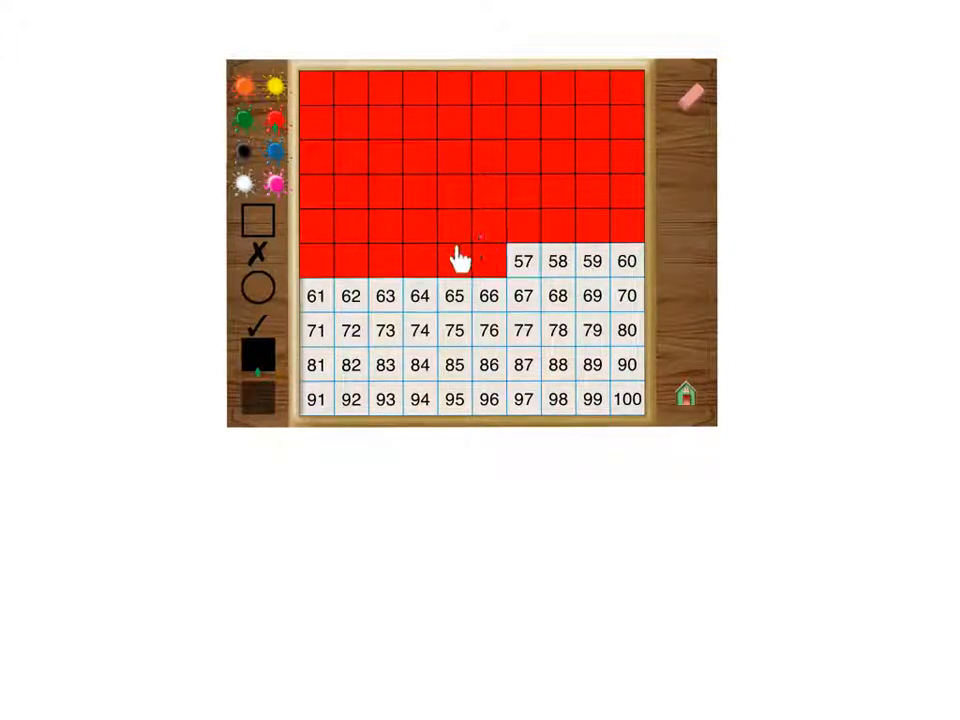
{"action": "mouse_move", "coordinate": [344, 258]}
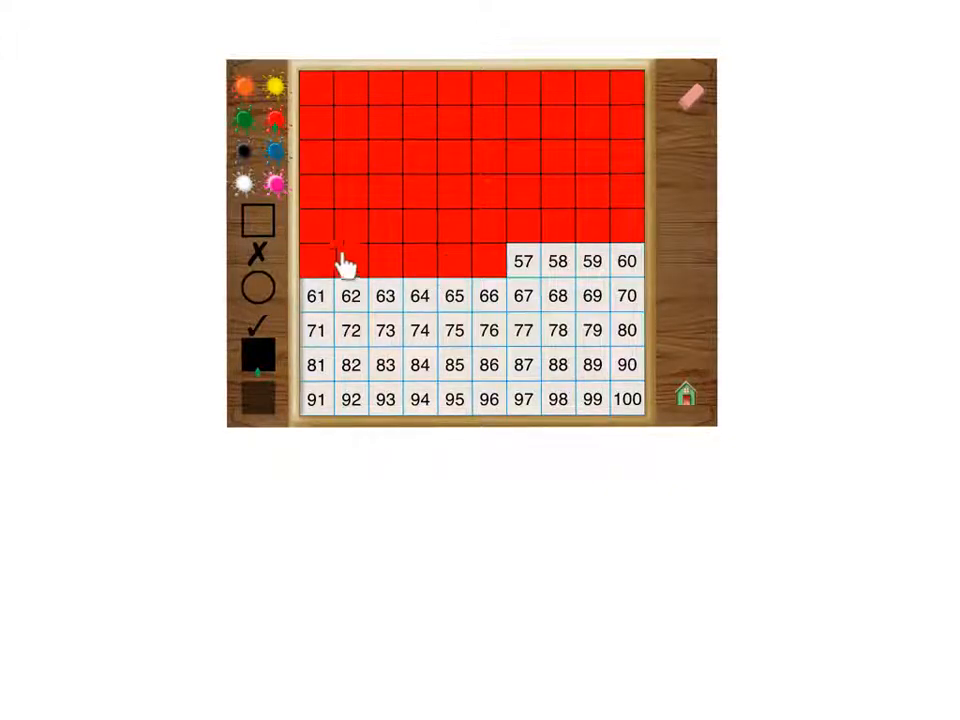
{"action": "mouse_move", "coordinate": [410, 270]}
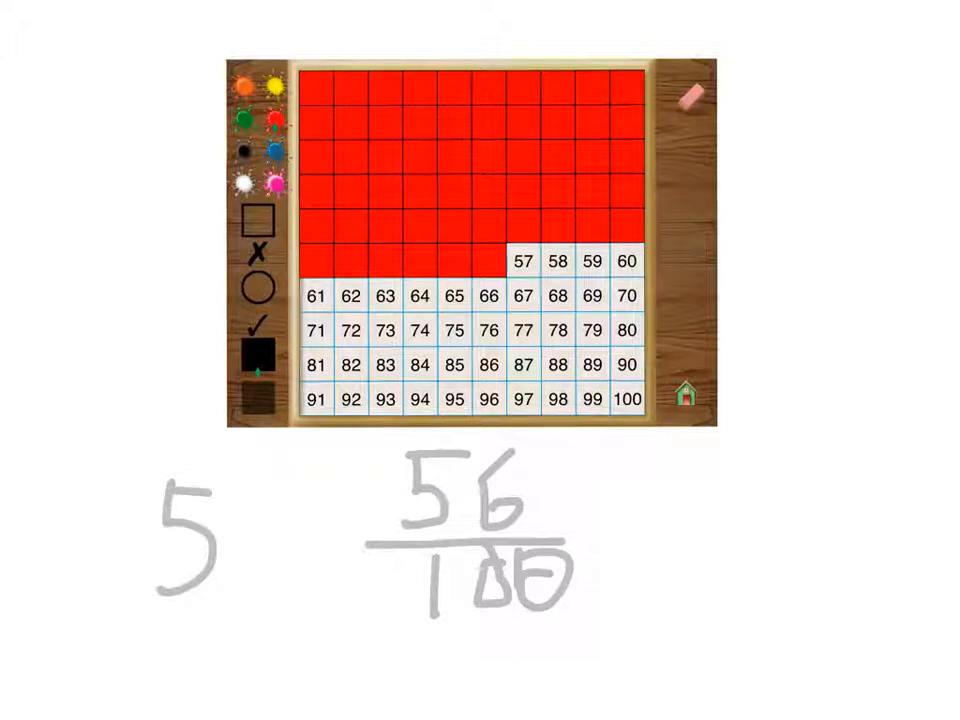
{"action": "type", "text": "6"}
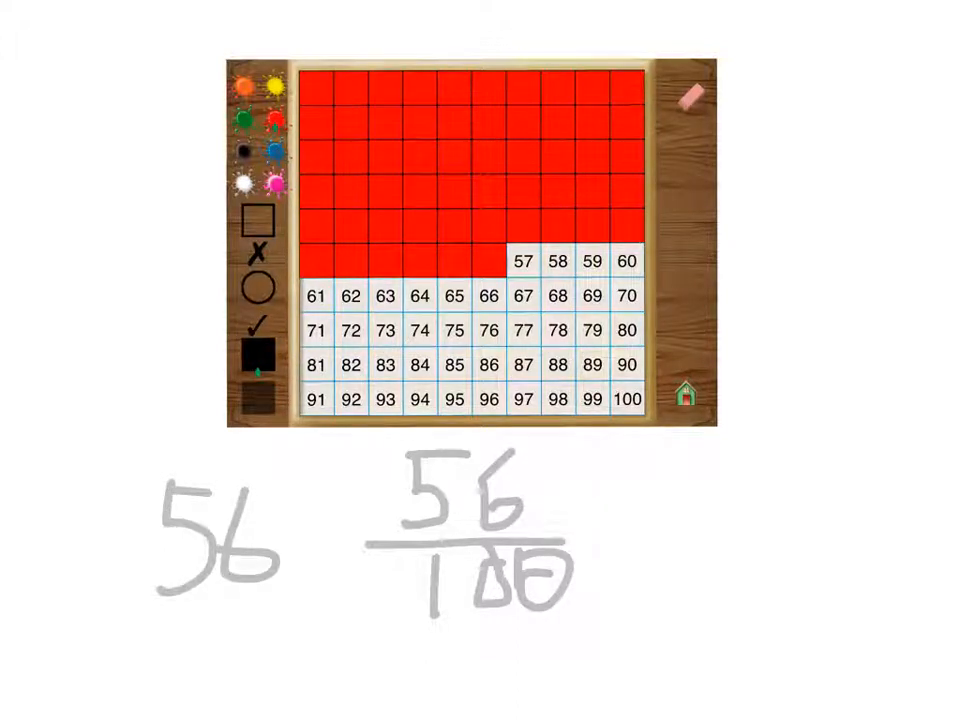